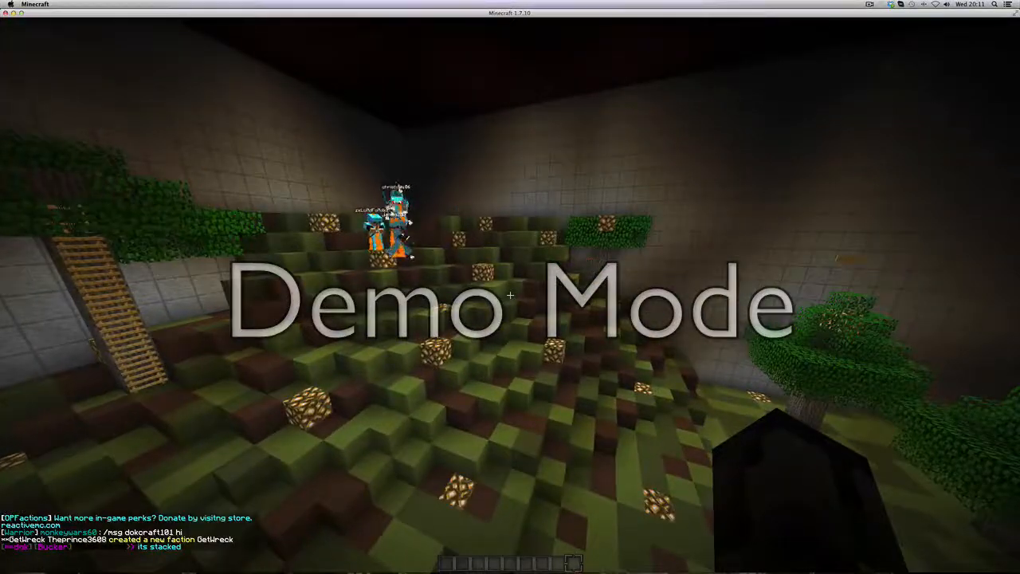
pyautogui.moveTo(510, 299)
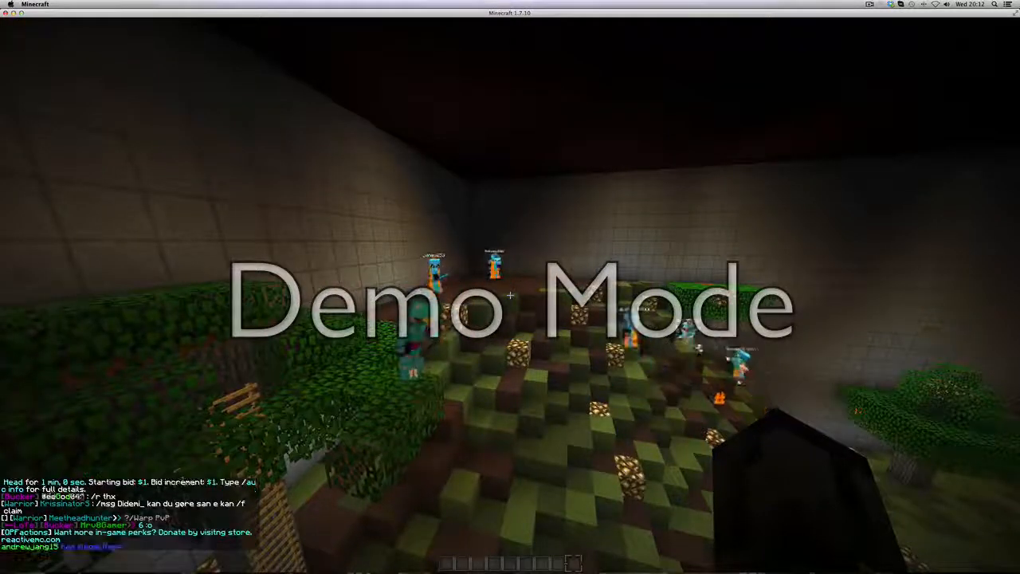
# Step: Open the ScreenFlow menu-bar icon to reveal the Stop Record option
pyautogui.click(867, 11)
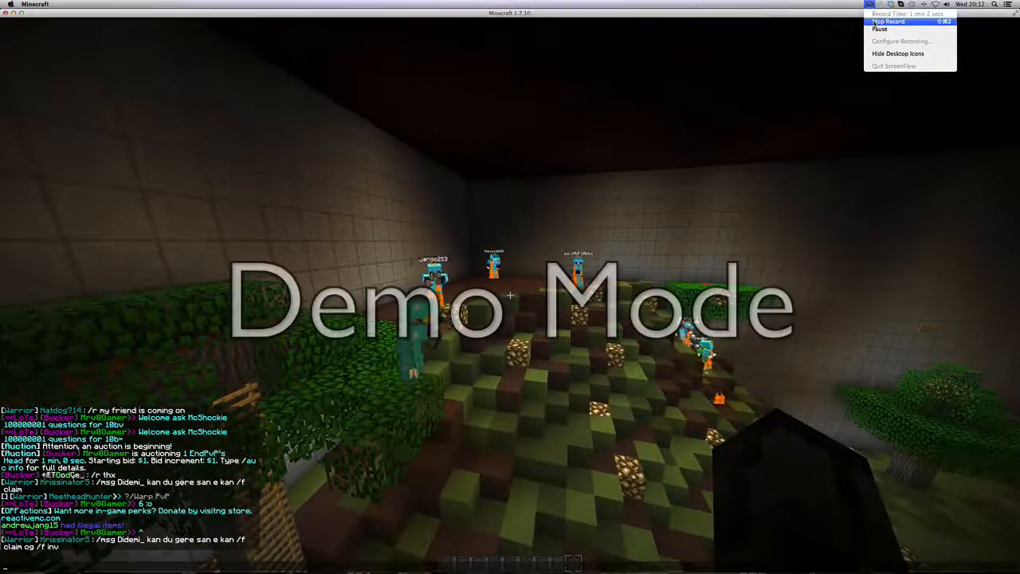